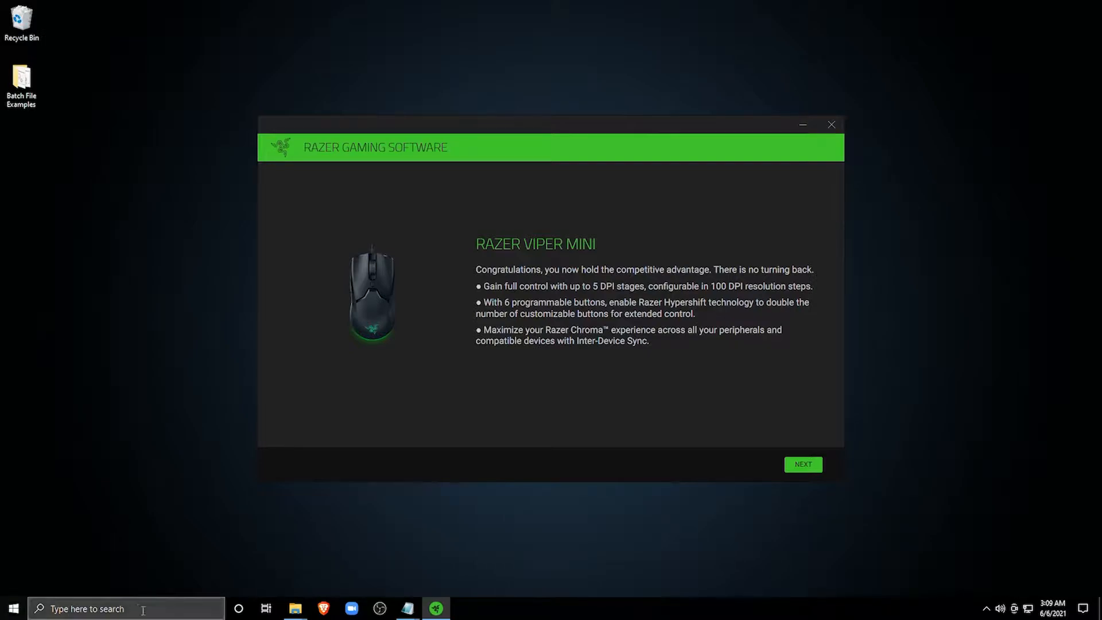
mouse_move(517, 262)
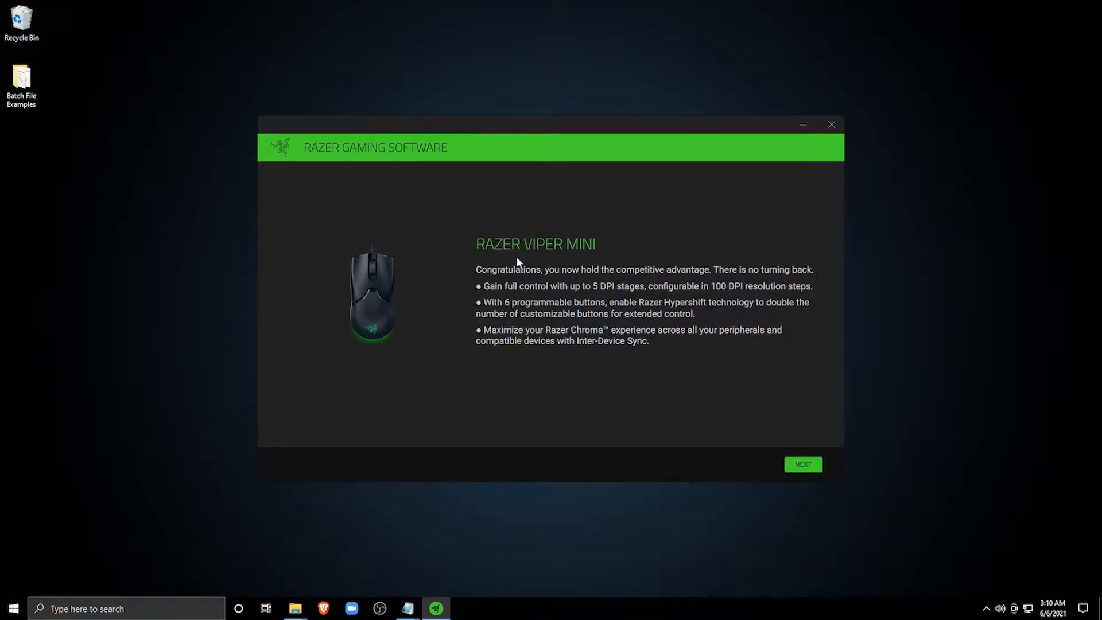
mouse_move(413, 396)
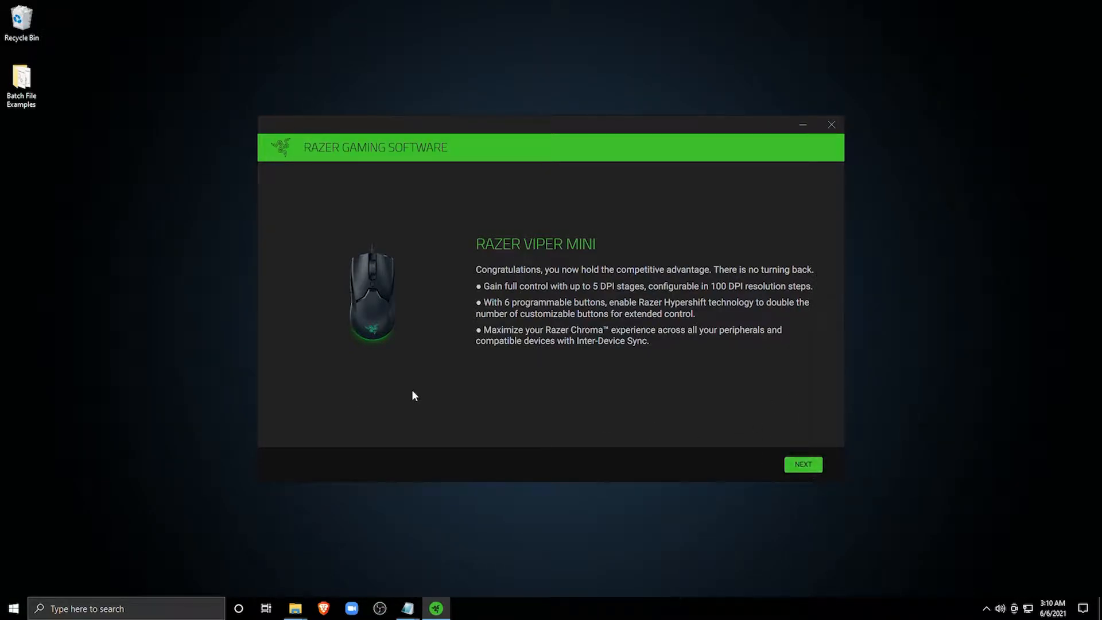
mouse_move(167, 368)
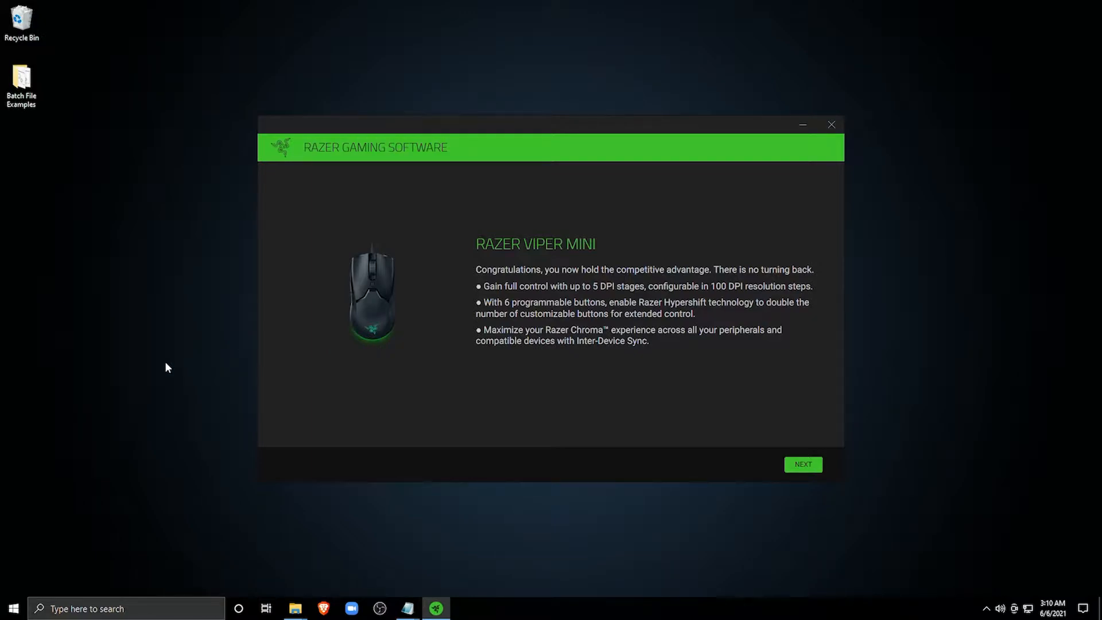
mouse_move(223, 415)
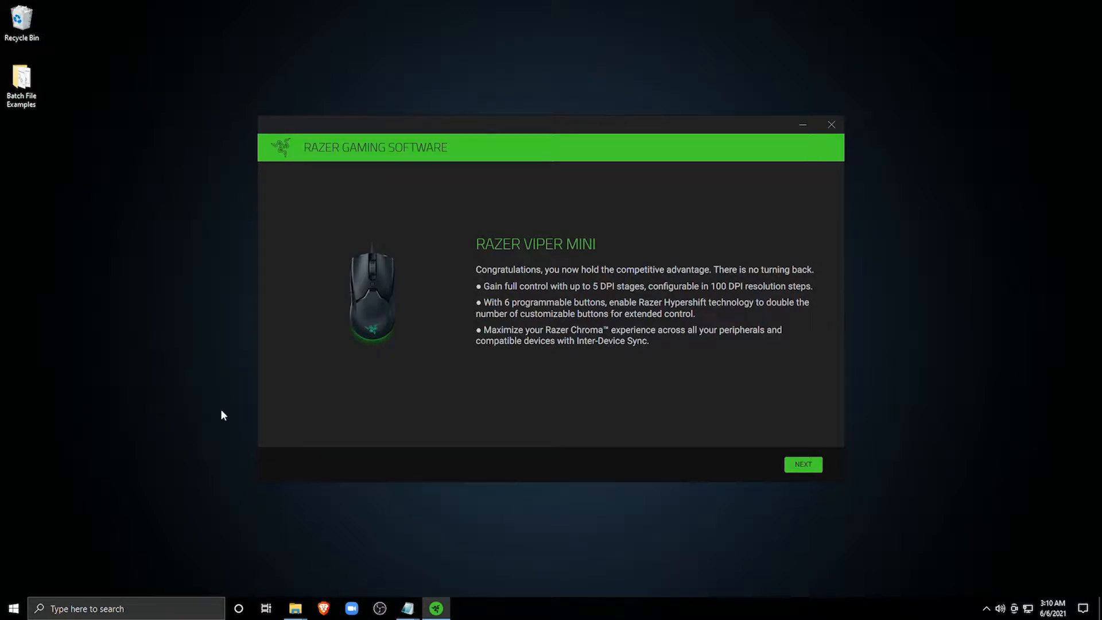